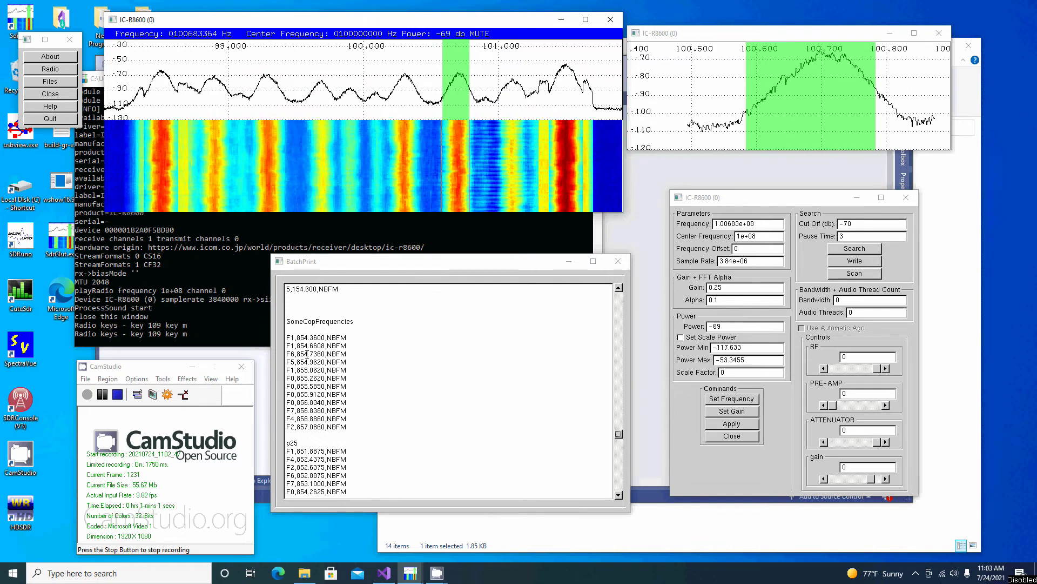
Tune the IC-R8600 to the F0,855.2620,NBFM entry via Set Frequency in BatchPrint
{"action": "left_click_drag", "start_coordinate": [317, 337], "coordinate": [317, 354]}
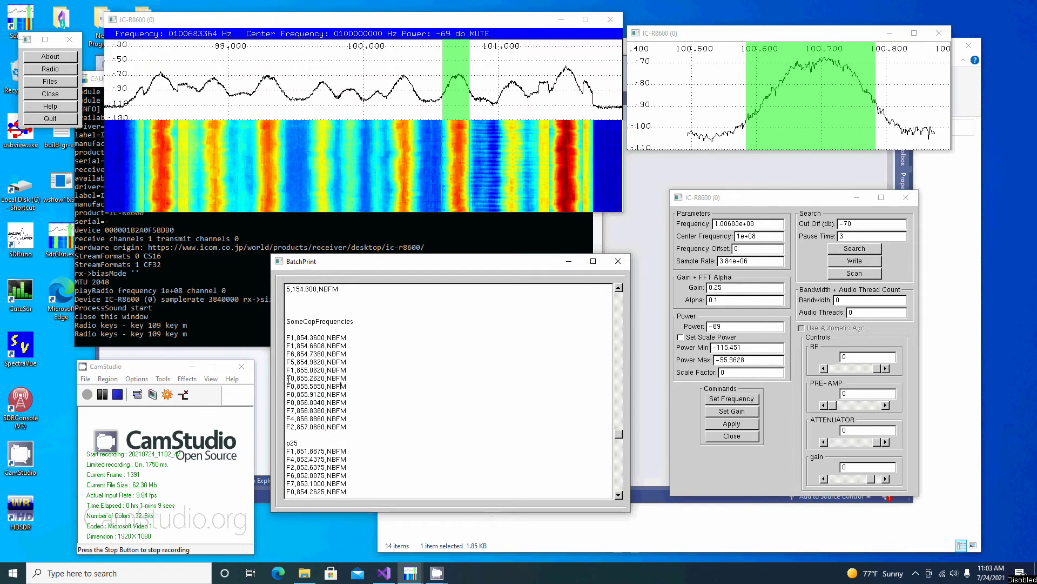
{"action": "left_click", "coordinate": [315, 378]}
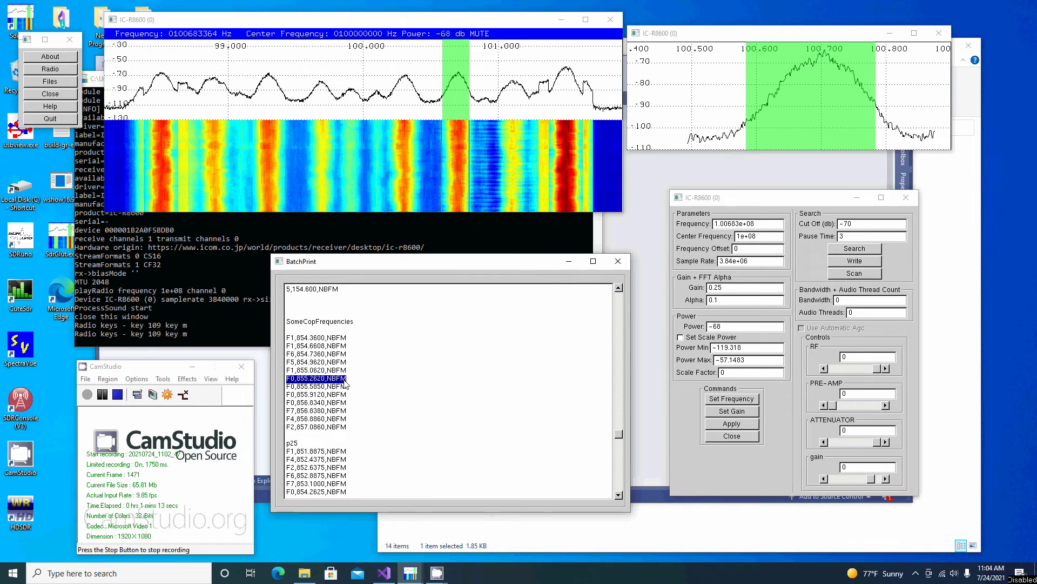
{"action": "right_click", "coordinate": [315, 378]}
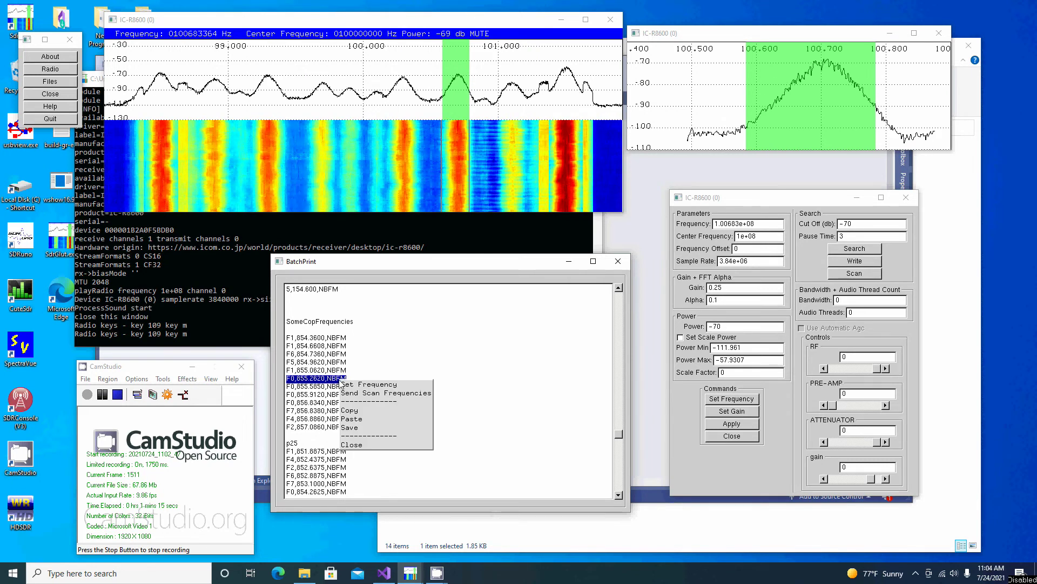
{"action": "left_click", "coordinate": [365, 384]}
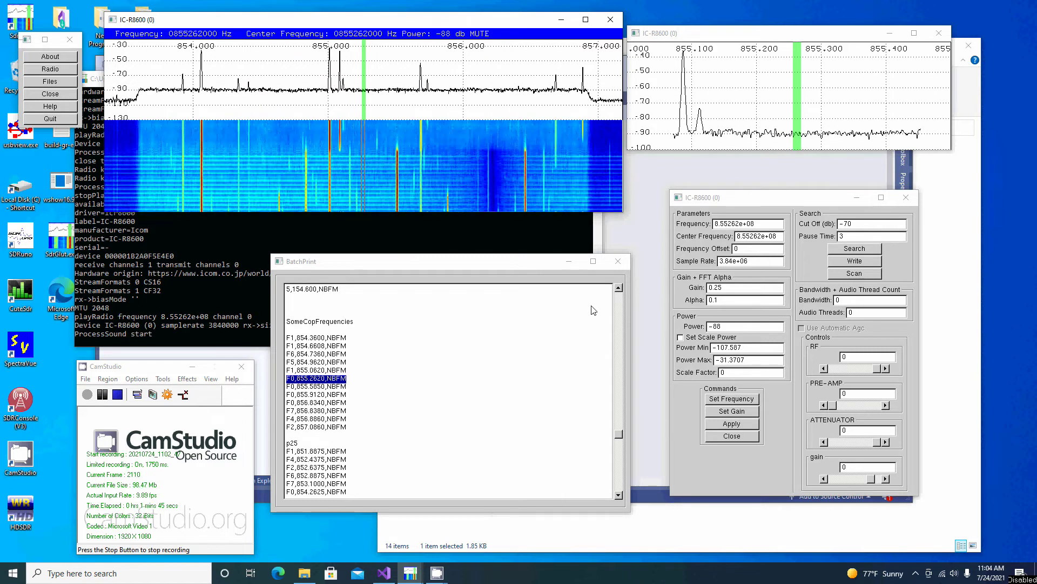
{"action": "mouse_move", "coordinate": [534, 341]}
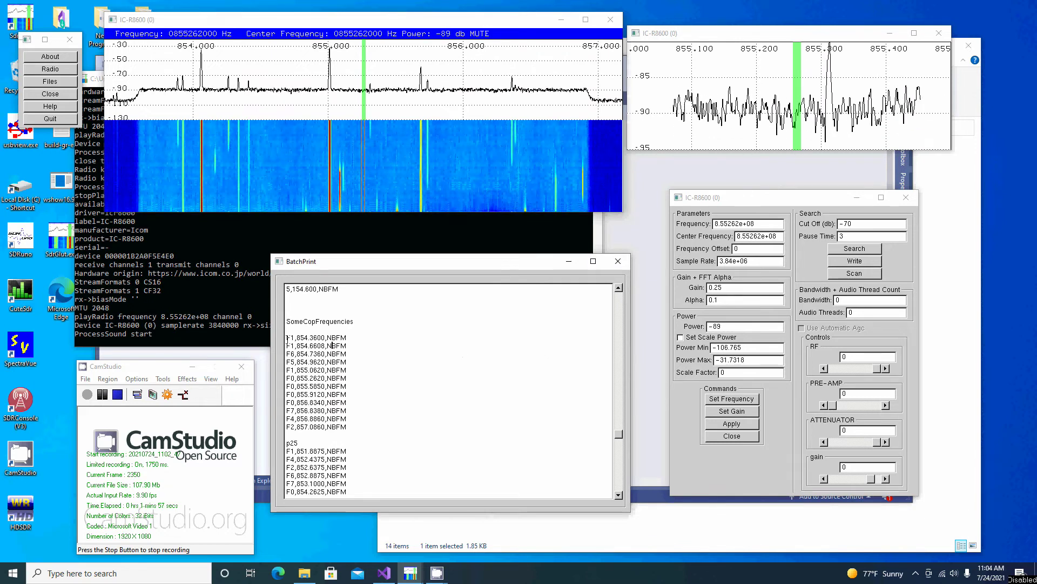
Select all twelve SomeCopFrequencies lines (854.36–857.086 MHz) and bring up their context menu
{"action": "left_click_drag", "start_coordinate": [317, 337], "coordinate": [316, 418]}
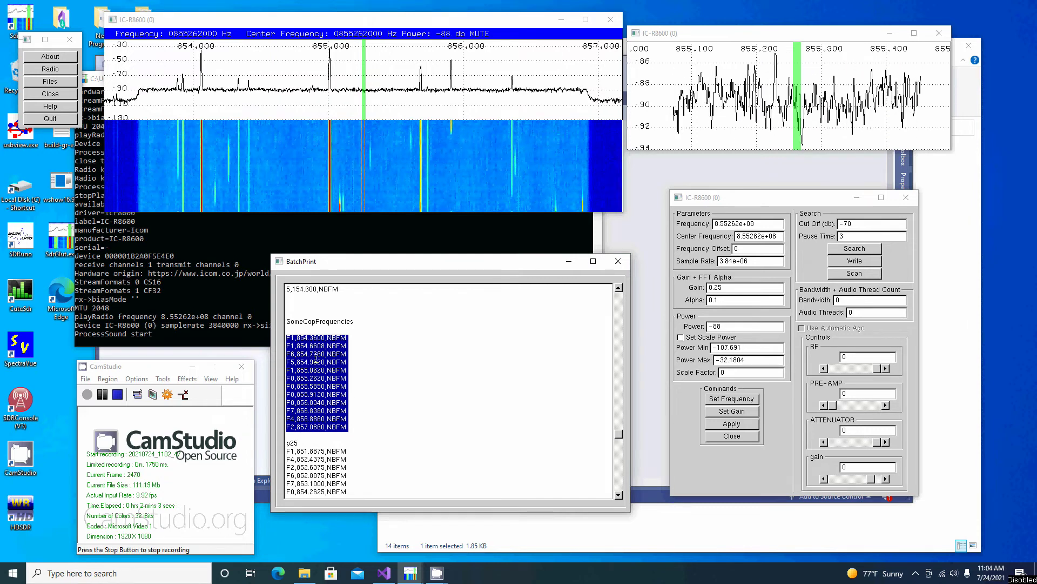
{"action": "right_click", "coordinate": [316, 361]}
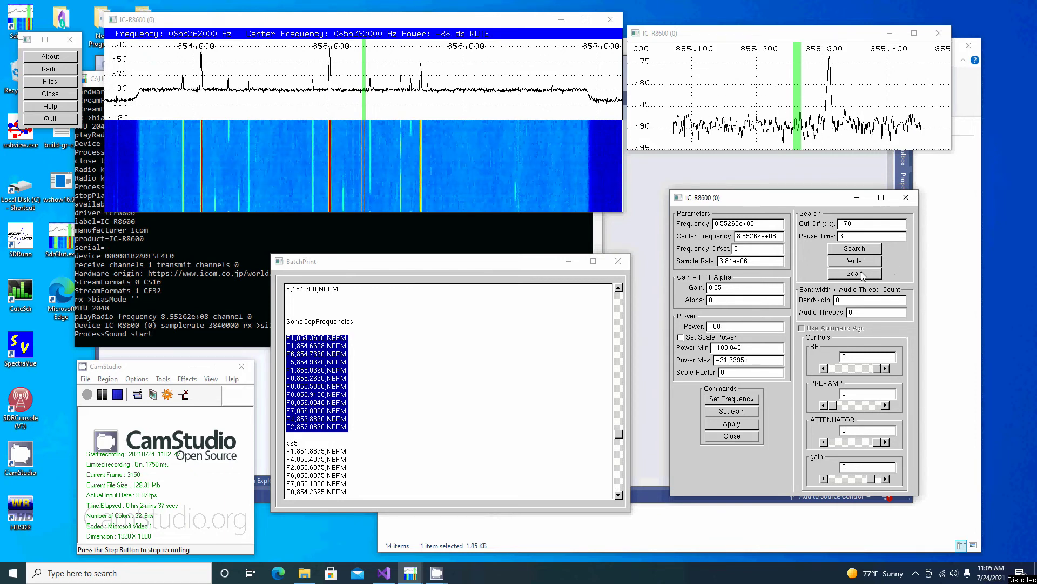
Start the IC-R8600 Search panel scan over the twelve sent frequencies
{"action": "left_click", "coordinate": [855, 274]}
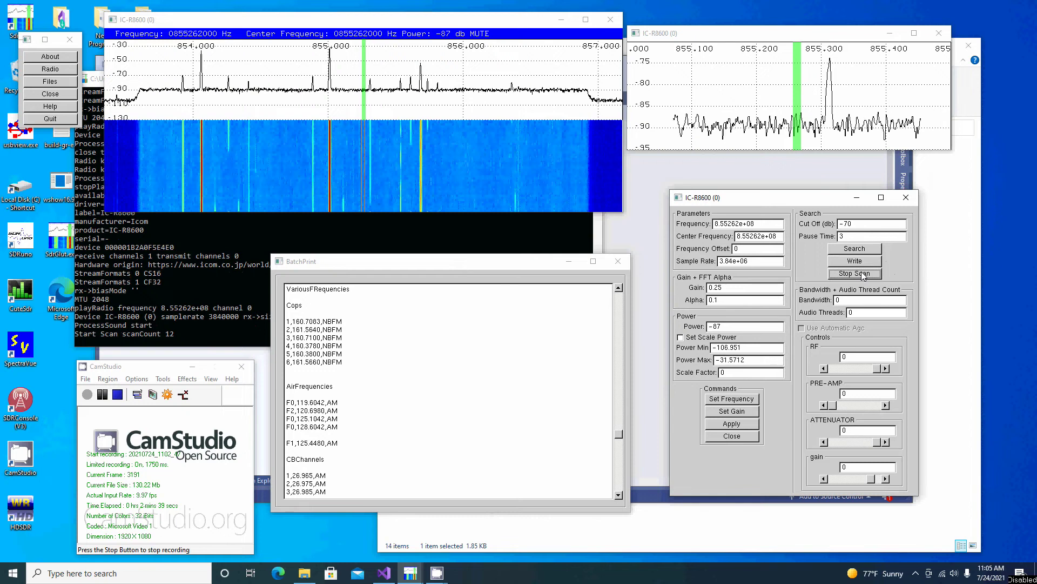